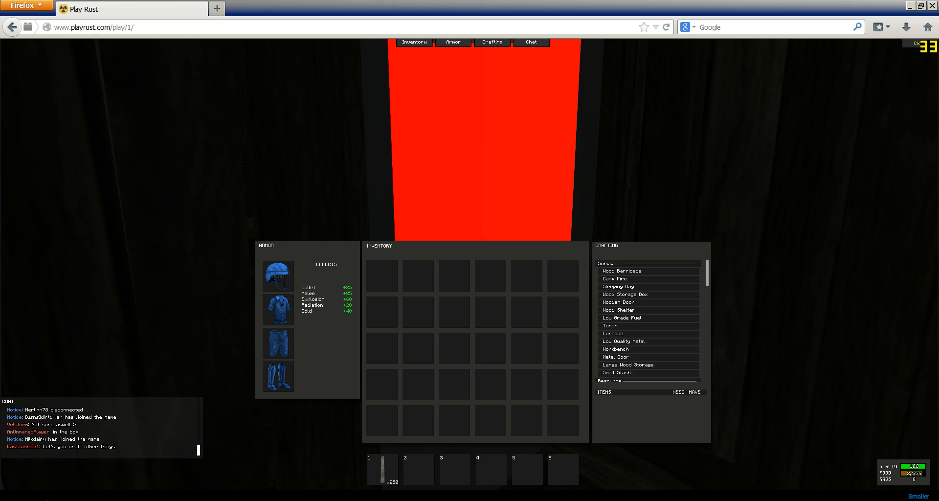
{"action": "mouse_move", "coordinate": [45, 494]}
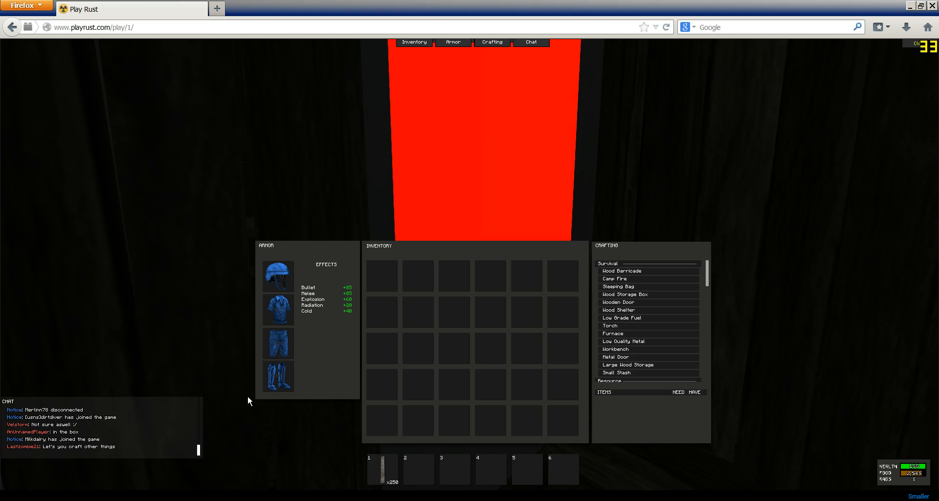
{"action": "mouse_move", "coordinate": [143, 318]}
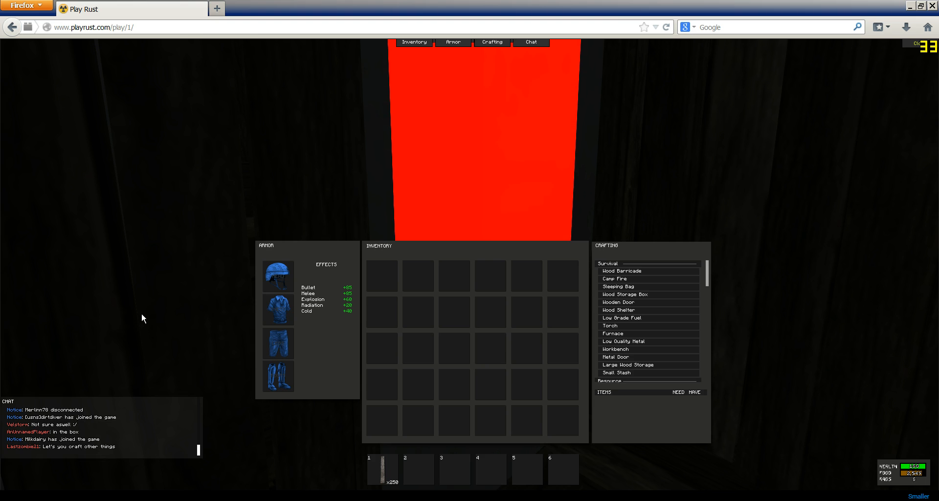
Step: Search the Start menu for 'windows firewall' from within the game
{"action": "type", "text": "windows firewal"}
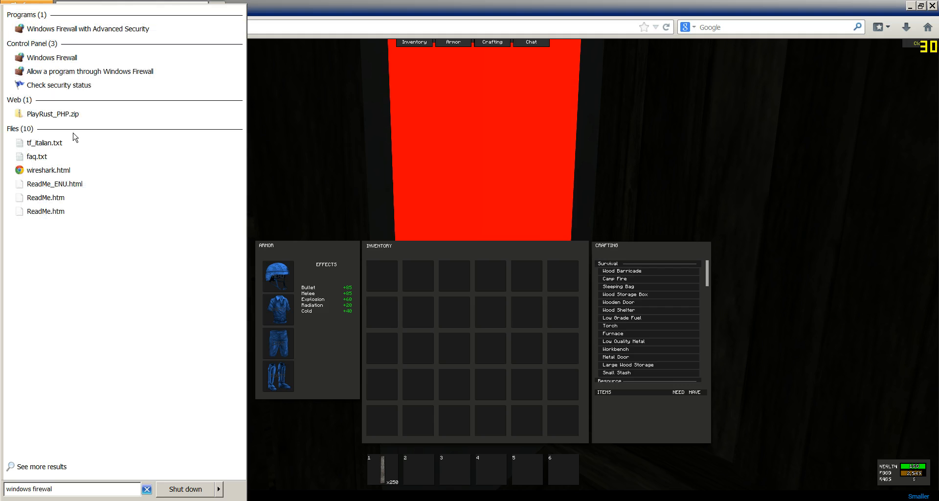
Step: Open the advanced firewall console and show the Outbound Rules list with the disabled Rust rule
{"action": "left_click", "coordinate": [89, 28]}
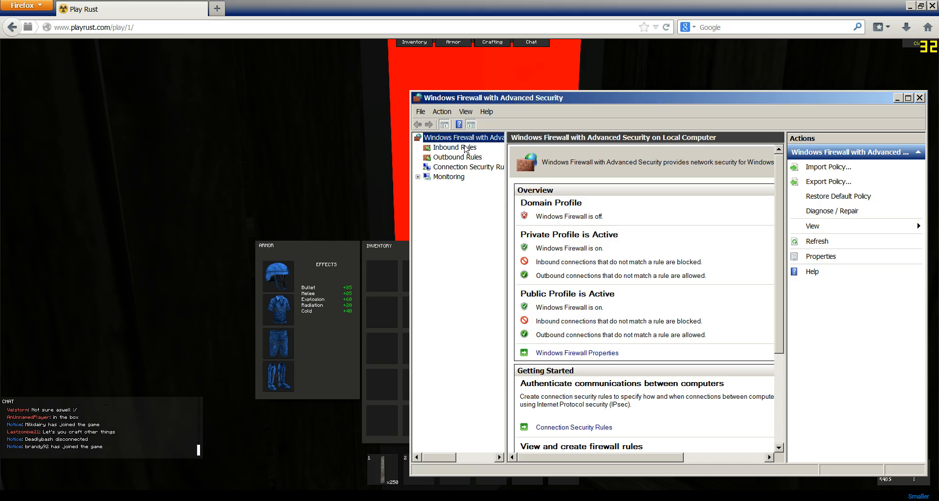
{"action": "left_click", "coordinate": [457, 147]}
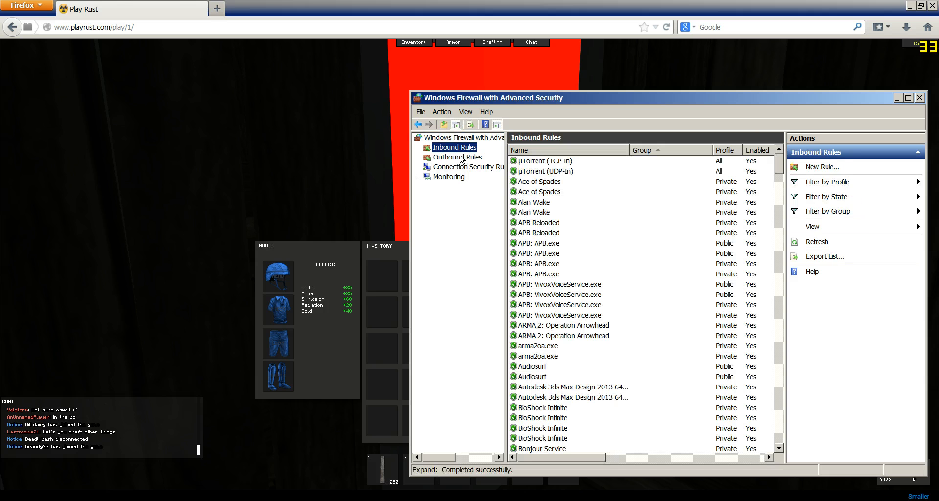
{"action": "left_click", "coordinate": [458, 156]}
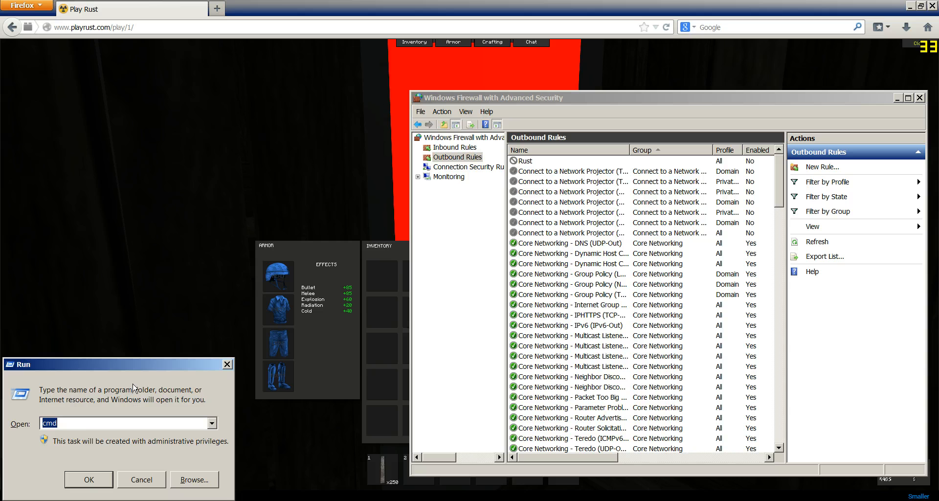
{"action": "type", "text": "service"}
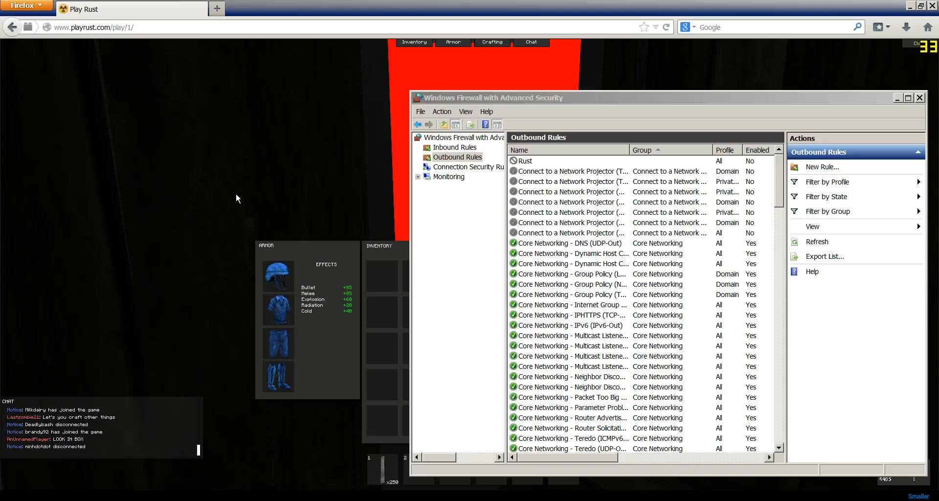
{"action": "mouse_move", "coordinate": [209, 277]}
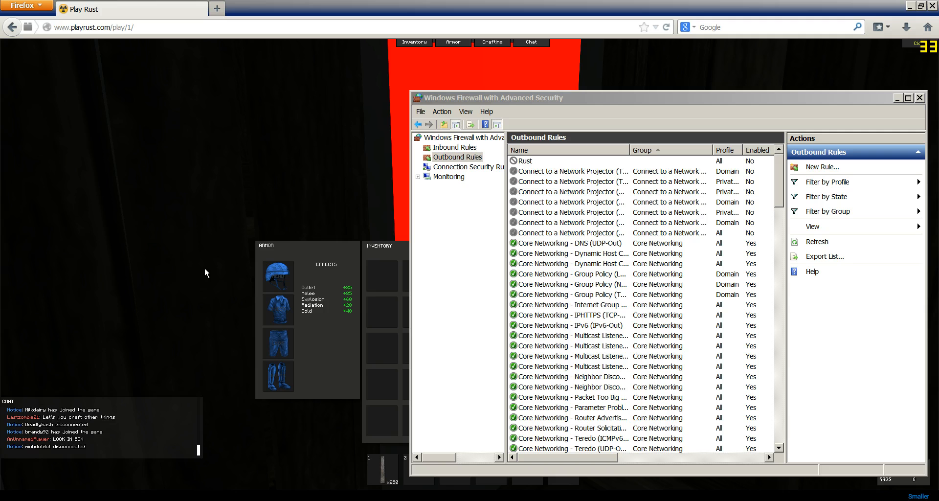
{"action": "mouse_move", "coordinate": [193, 286]}
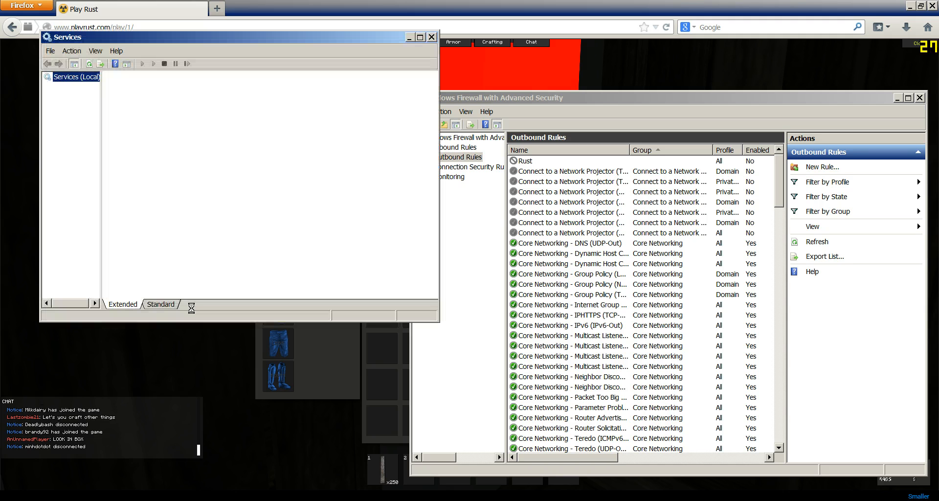
{"action": "left_click", "coordinate": [72, 76]}
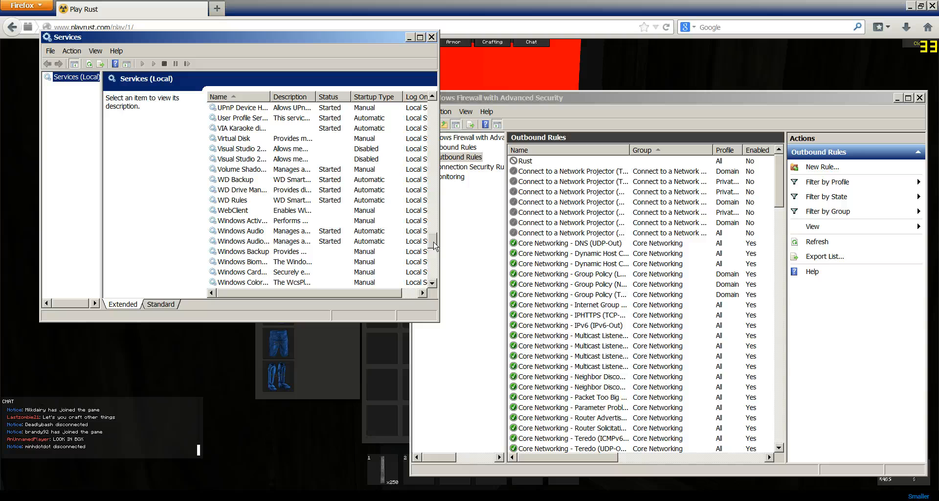
{"action": "scroll", "scroll_direction": "down", "scroll_amount": 3}
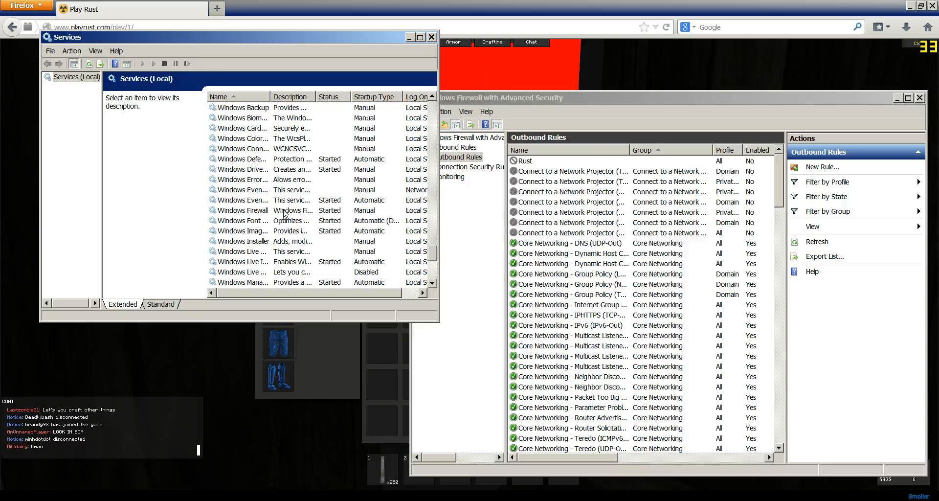
{"action": "left_click", "coordinate": [243, 210]}
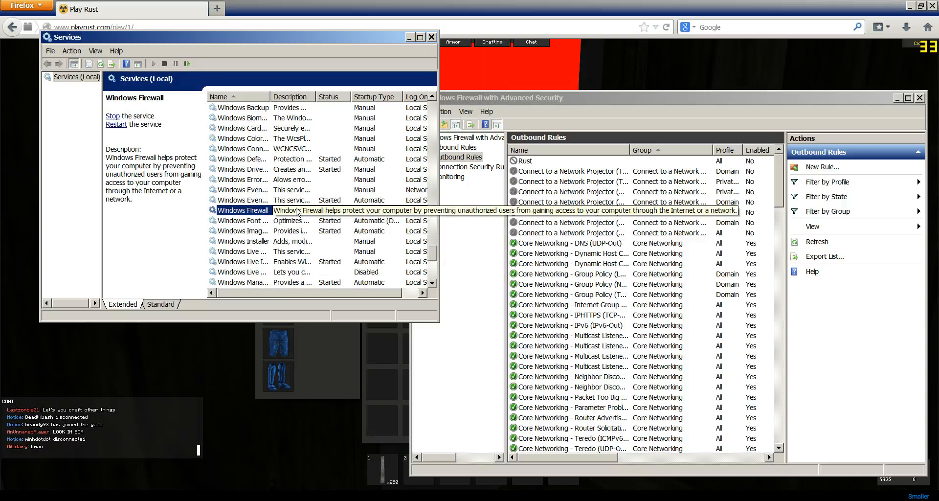
{"action": "right_click", "coordinate": [242, 209]}
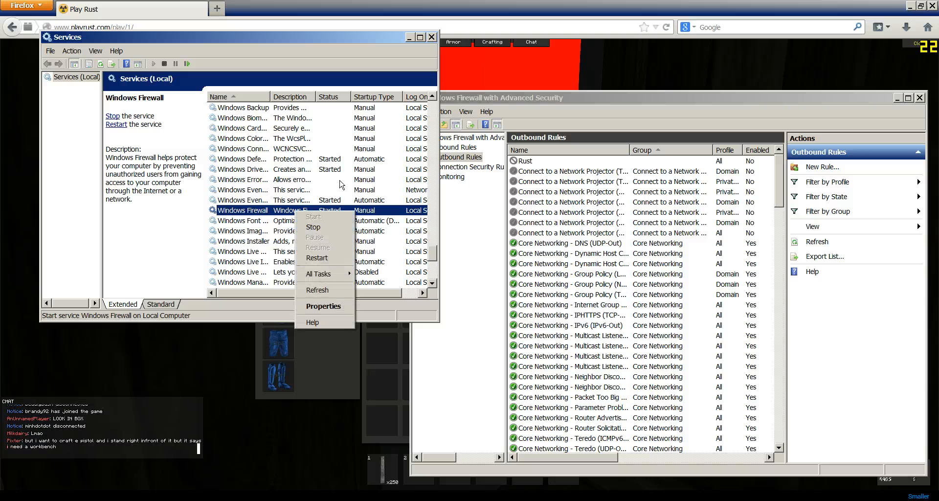
{"action": "mouse_move", "coordinate": [325, 305]}
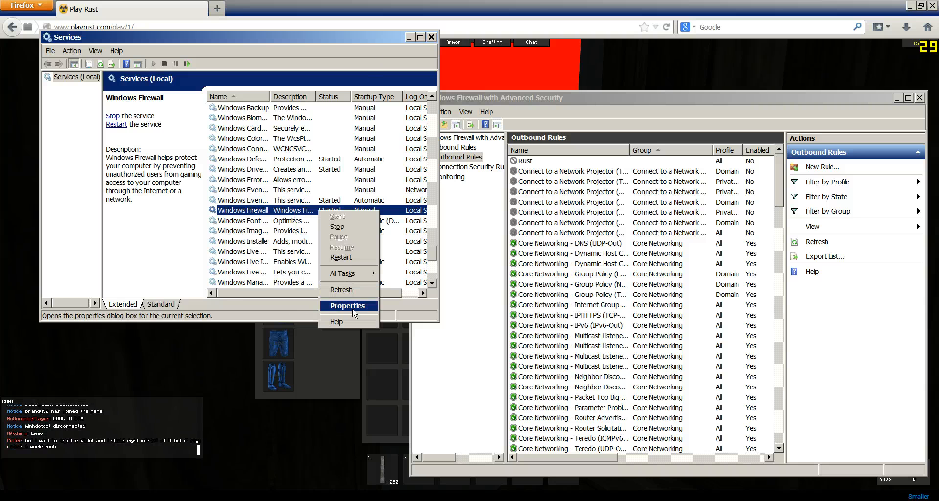
{"action": "left_click", "coordinate": [346, 306]}
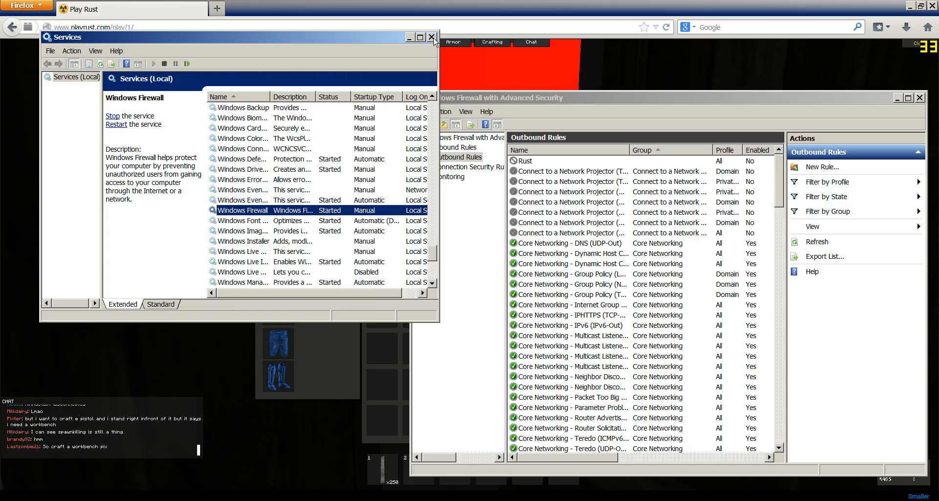
{"action": "left_click", "coordinate": [432, 37]}
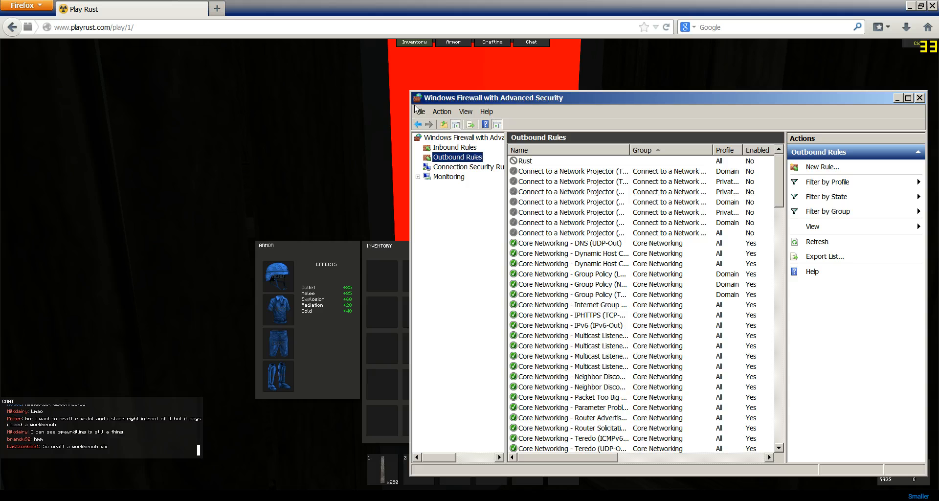
{"action": "mouse_move", "coordinate": [487, 245]}
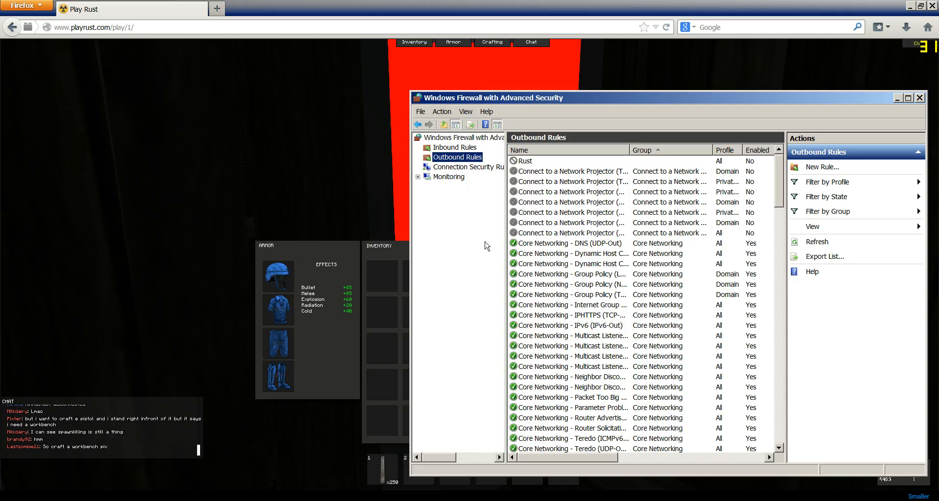
{"action": "mouse_move", "coordinate": [818, 173]}
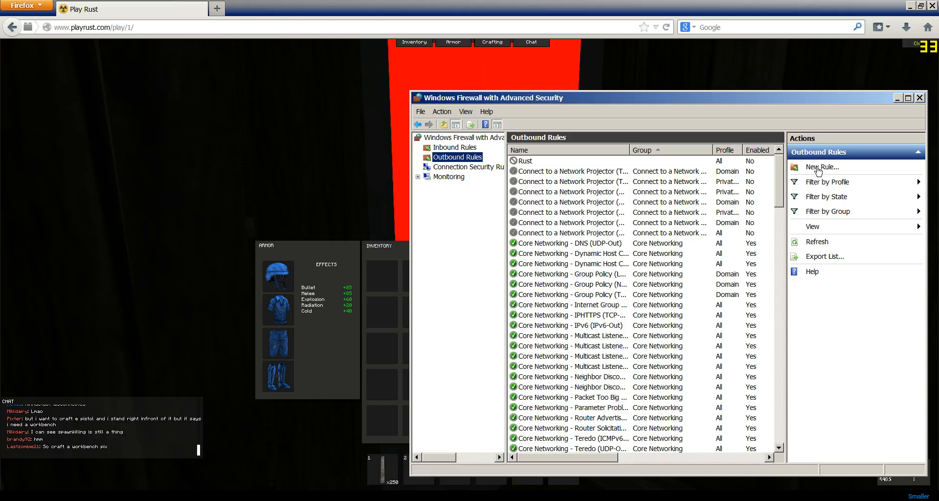
Step: Start a new outbound rule with Program as the rule type
{"action": "left_click", "coordinate": [822, 167]}
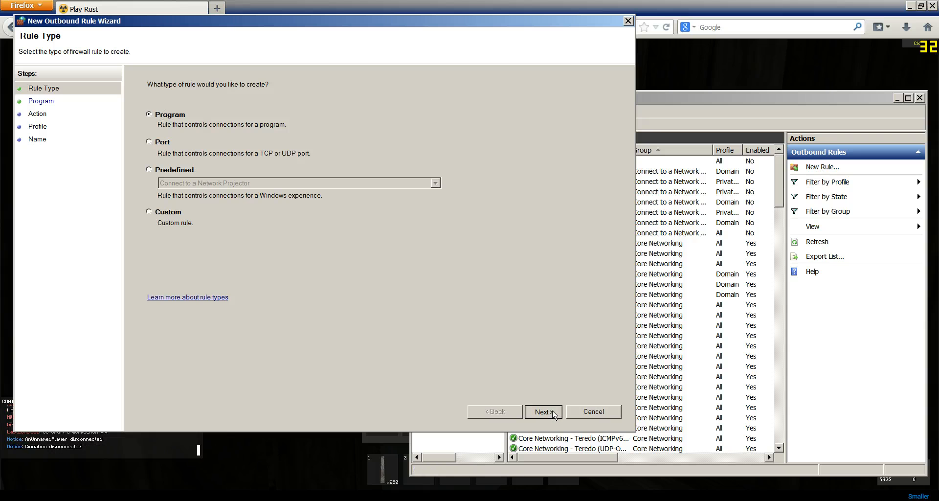
Step: Set the rule's program path to Firefox's plugin-container.exe and dismiss the stray Chrome Properties dialog
{"action": "left_click", "coordinate": [542, 411]}
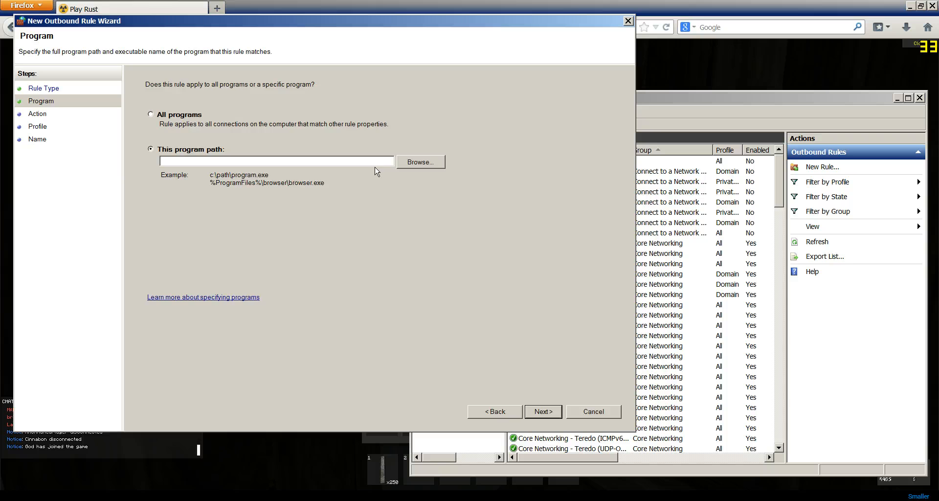
{"action": "left_click", "coordinate": [421, 162]}
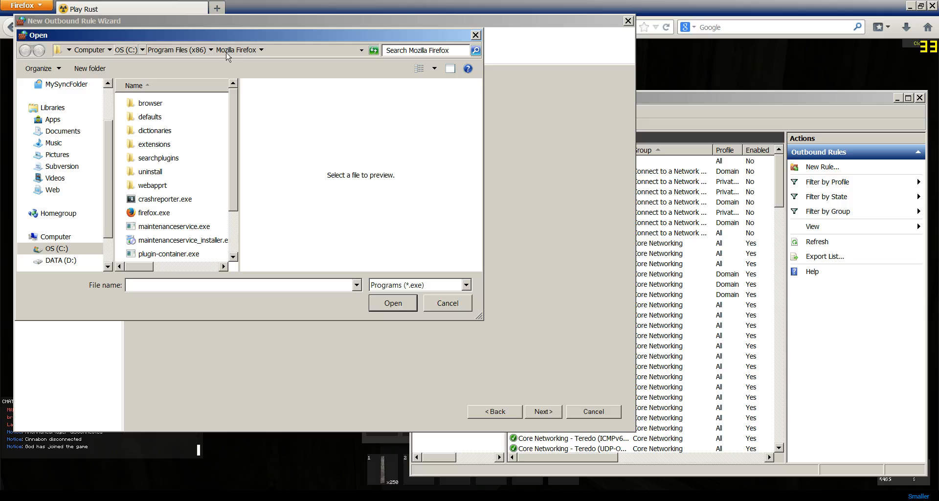
{"action": "mouse_move", "coordinate": [217, 205]}
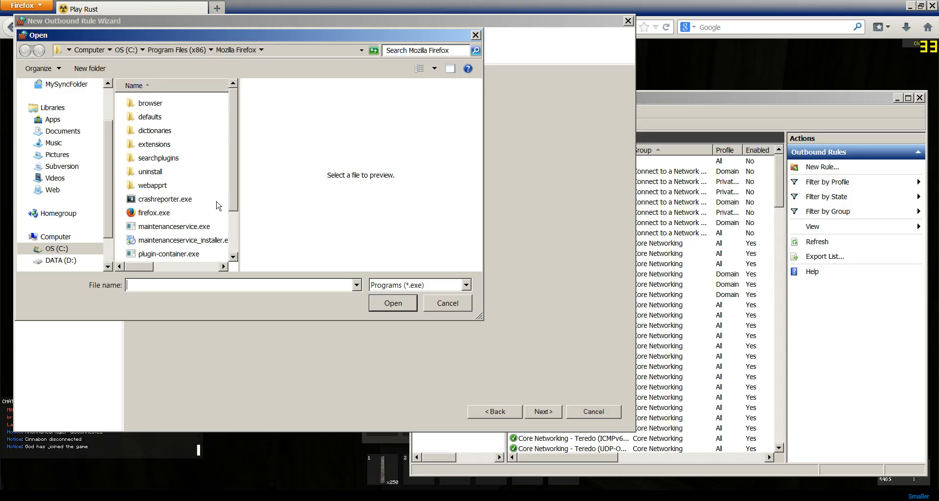
{"action": "left_click", "coordinate": [174, 220]}
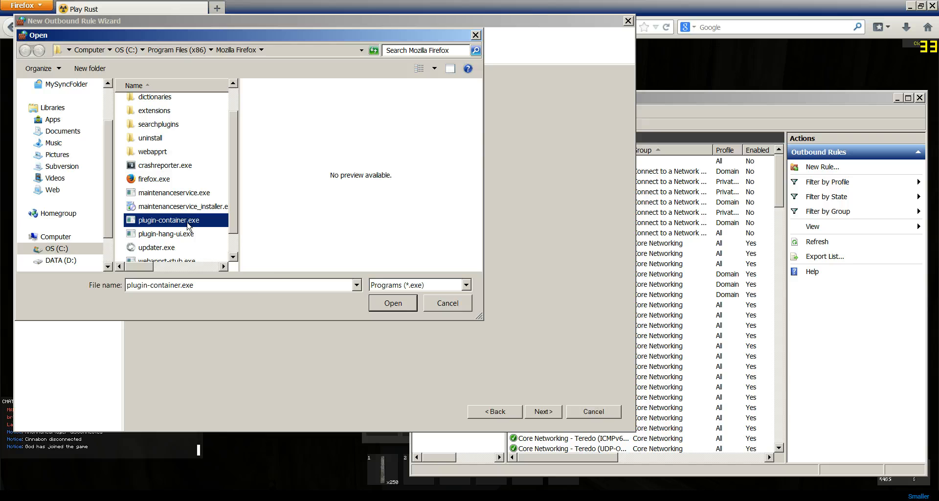
{"action": "left_click", "coordinate": [393, 303]}
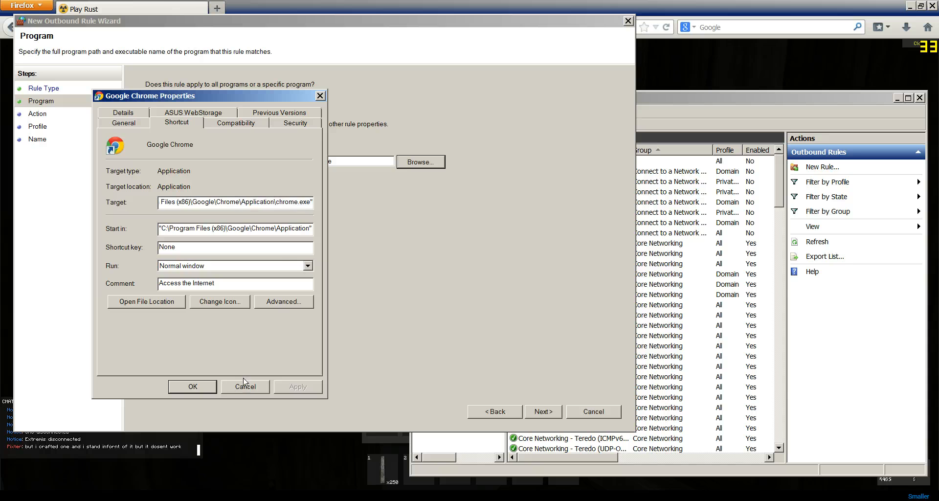
{"action": "left_click", "coordinate": [245, 386]}
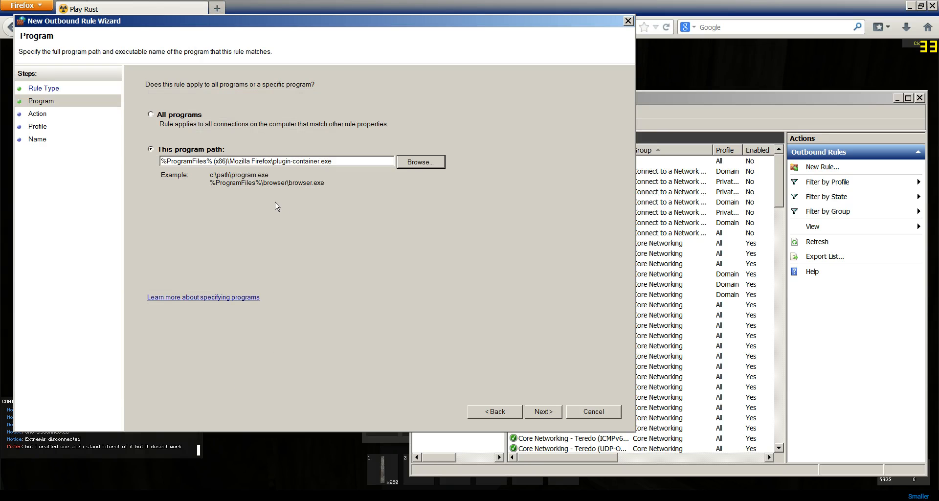
{"action": "mouse_move", "coordinate": [372, 184]}
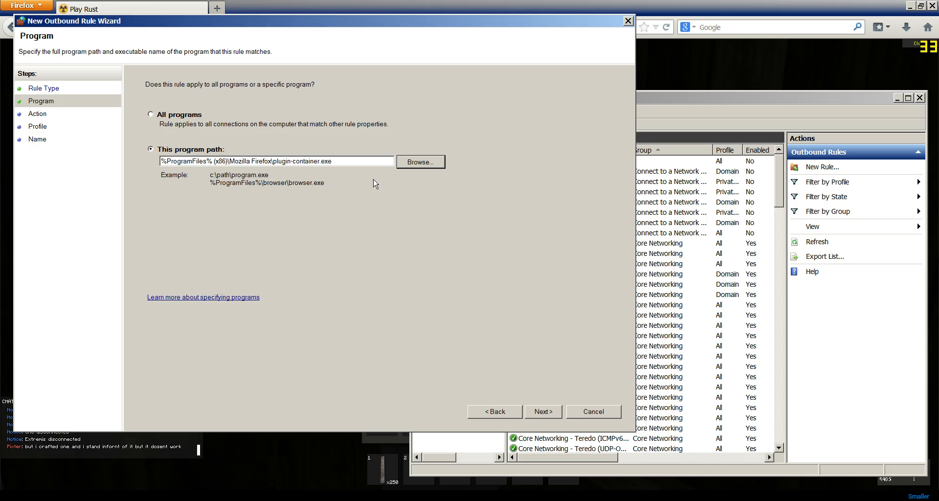
{"action": "mouse_move", "coordinate": [495, 411]}
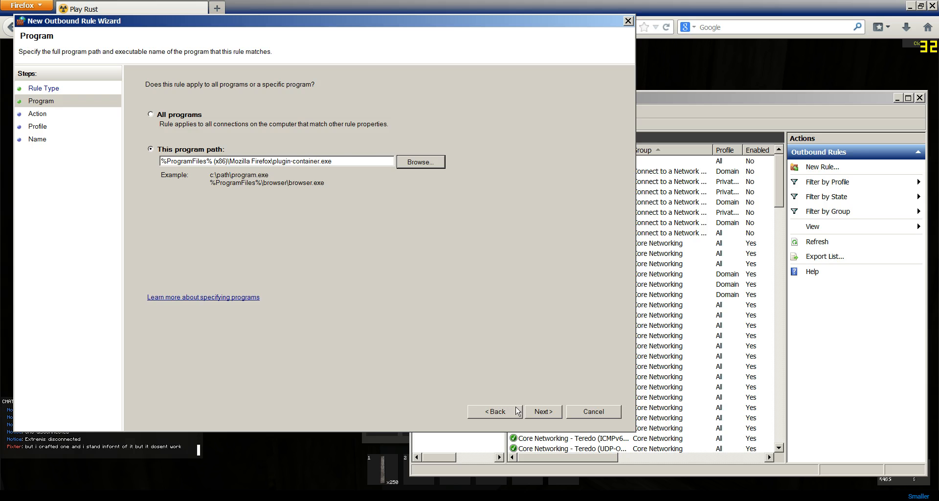
Step: Finish the rule as 'Rust', blocking the connection on Domain, Private and Public profiles
{"action": "left_click", "coordinate": [542, 411]}
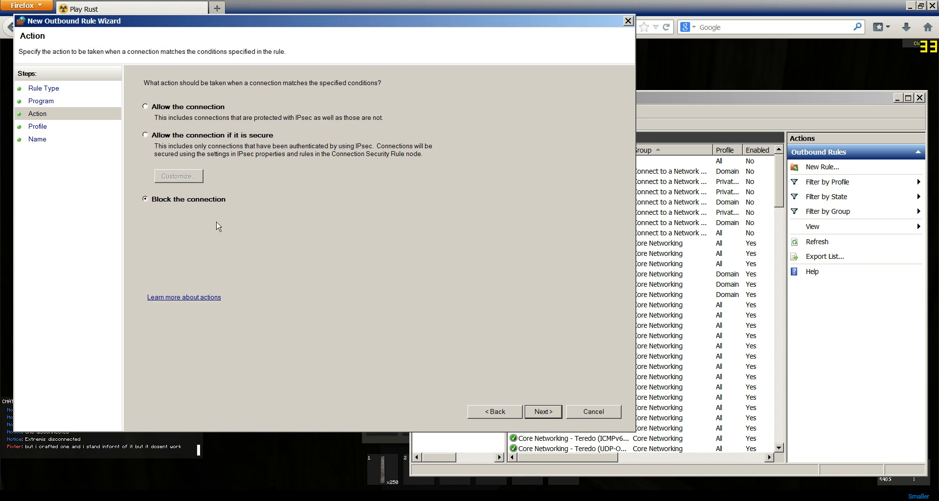
{"action": "left_click", "coordinate": [542, 412]}
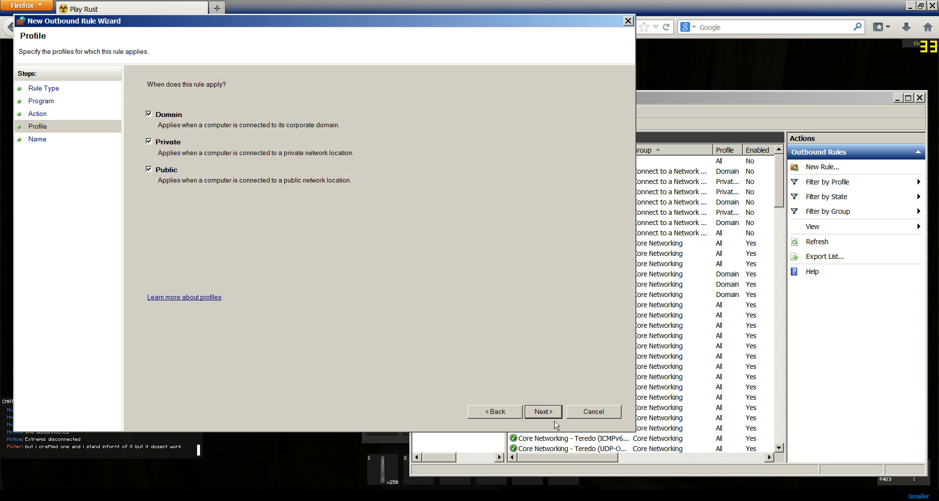
{"action": "left_click", "coordinate": [542, 412]}
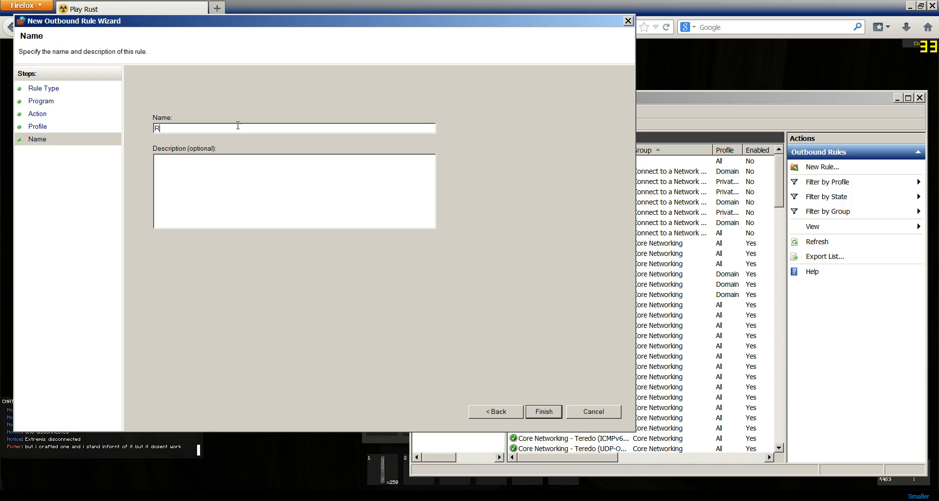
{"action": "left_click", "coordinate": [543, 412]}
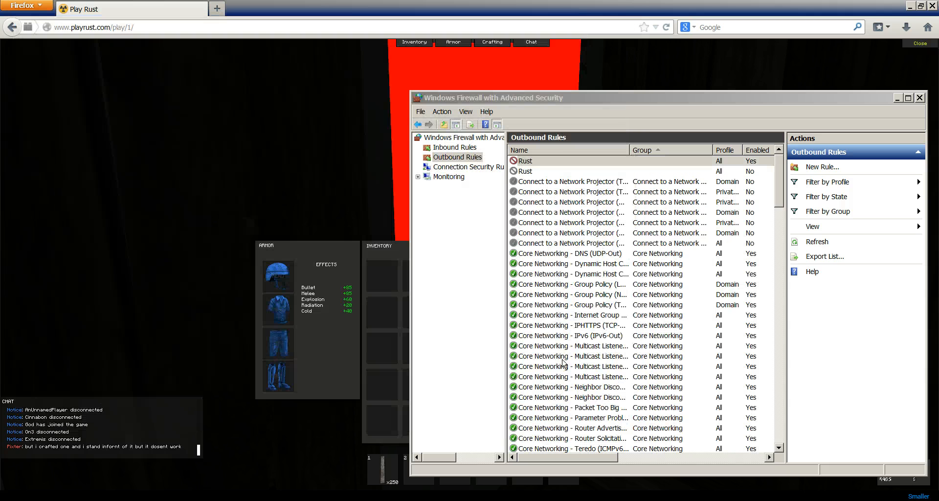
Step: Delete the disabled duplicate Rust rule, leaving a single Rust outbound rule
{"action": "left_click", "coordinate": [527, 171]}
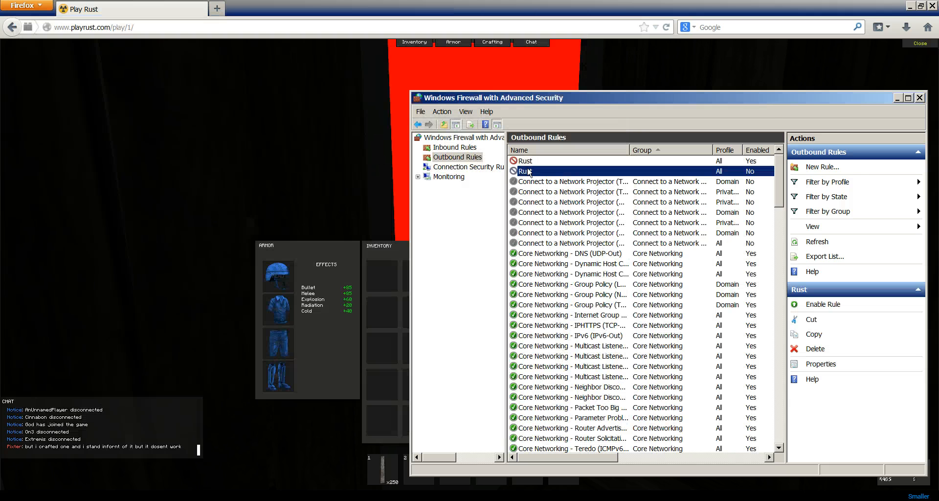
{"action": "left_click", "coordinate": [815, 348]}
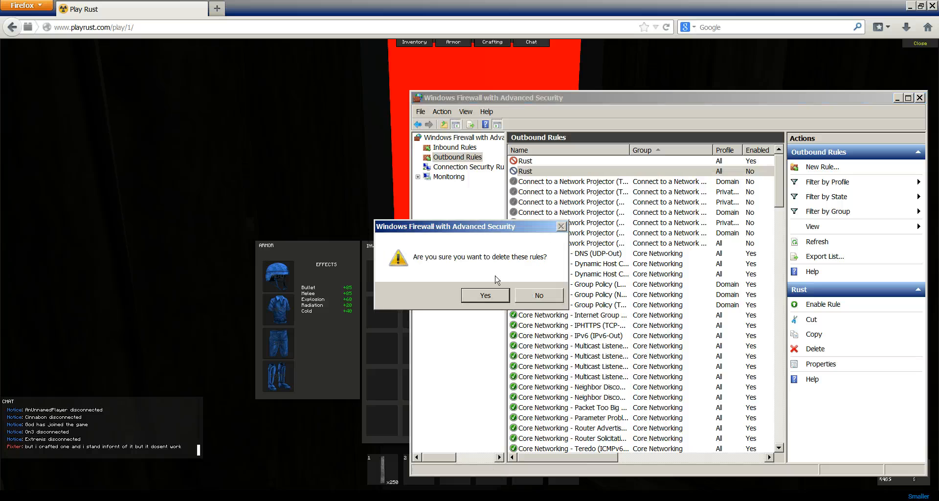
{"action": "left_click", "coordinate": [484, 294]}
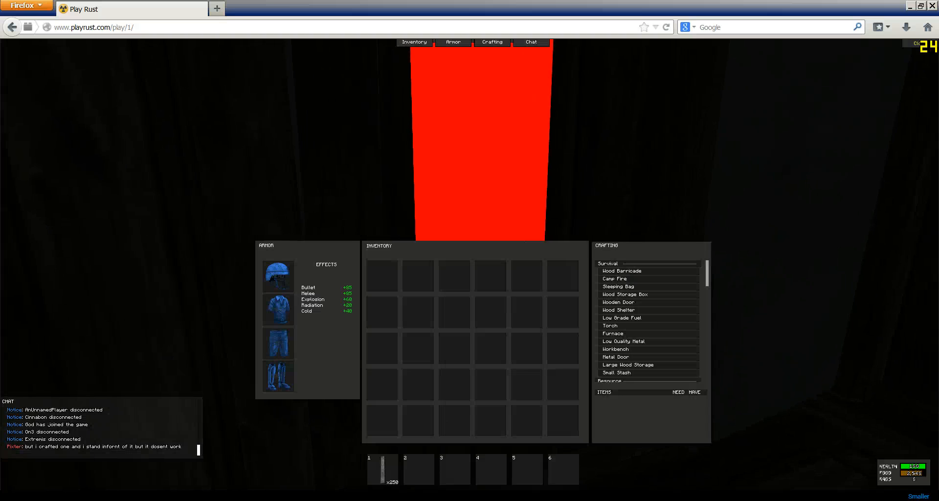
Step: Bring the firewall console back over the game, showing the single disabled Rust rule
{"action": "right_click", "coordinate": [482, 156]}
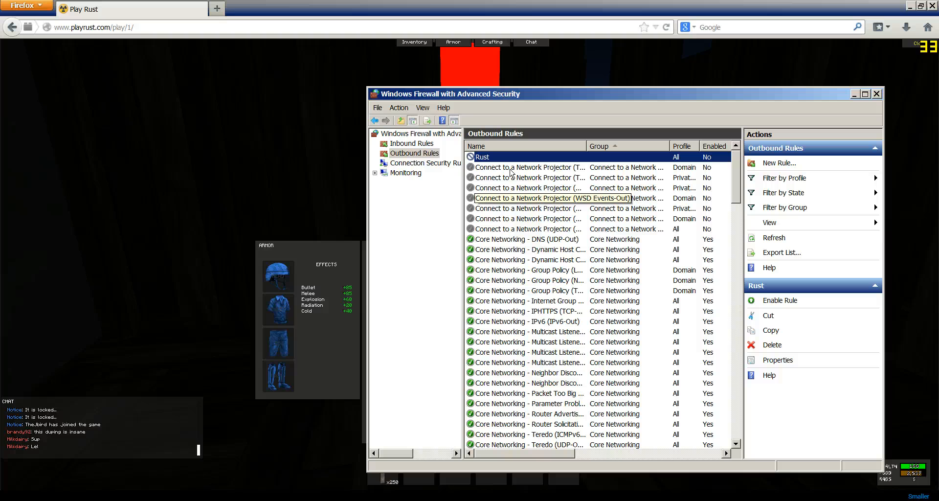
Step: Leave the firewall console and run the netsh hotkey that toggles the Rust rule
{"action": "left_click", "coordinate": [482, 156]}
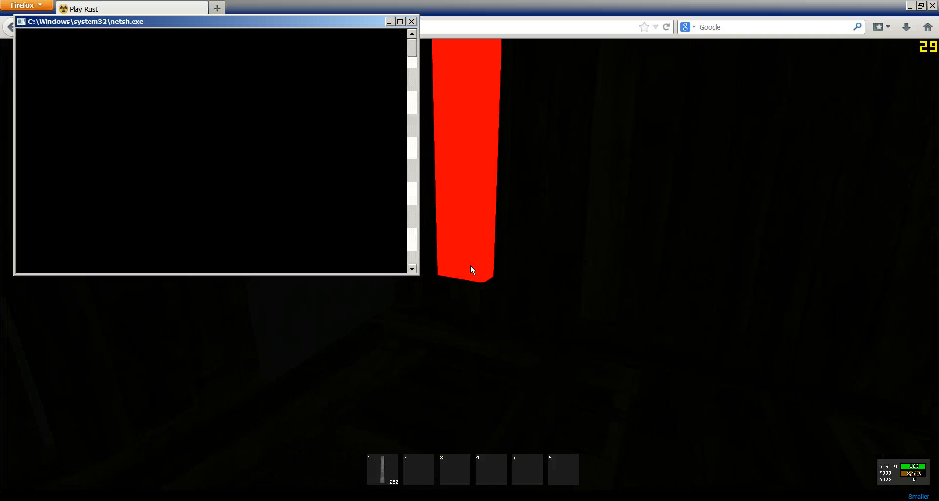
Step: Refocus the game, close the inventory, trigger the toggle hotkey, and reopen the inventory
{"action": "left_click", "coordinate": [412, 20]}
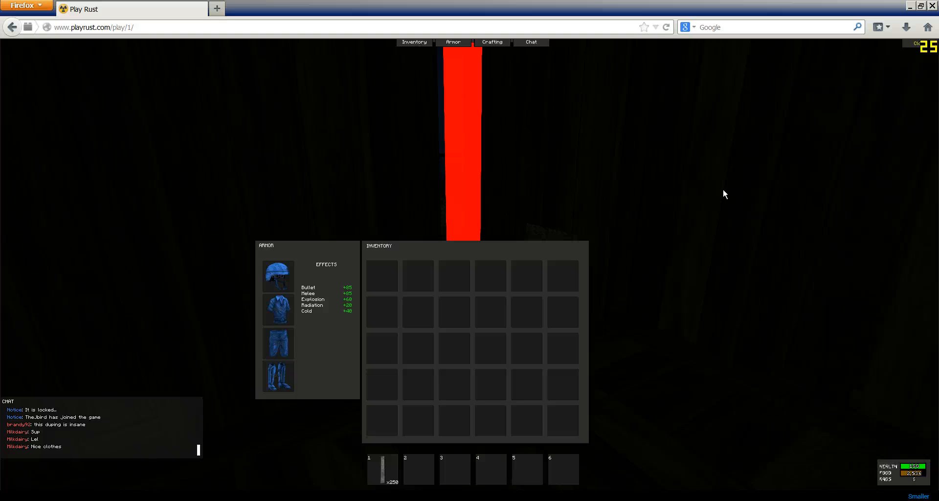
{"action": "key", "text": "tab"}
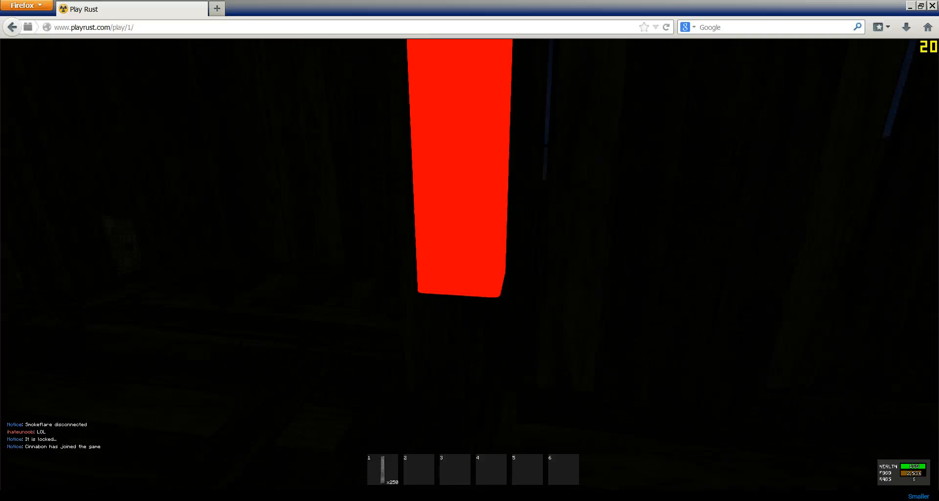
{"action": "key", "text": "tab"}
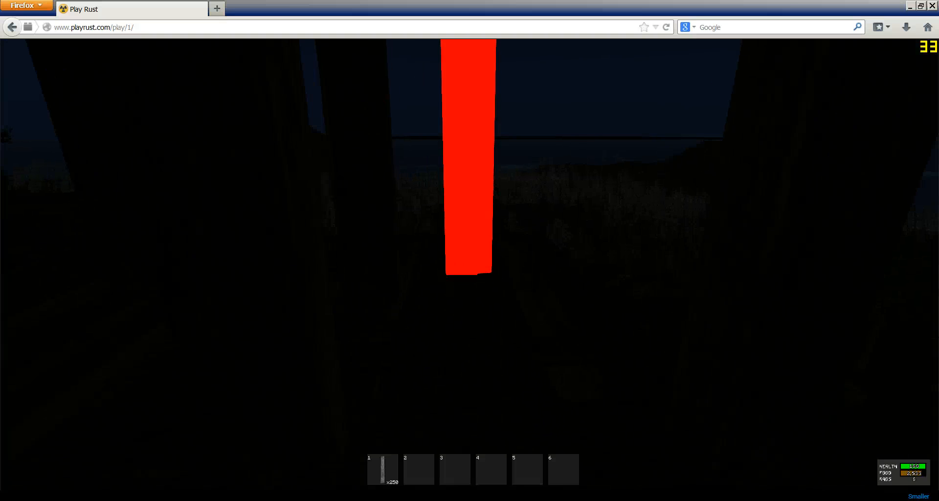
{"action": "key", "text": "Tab"}
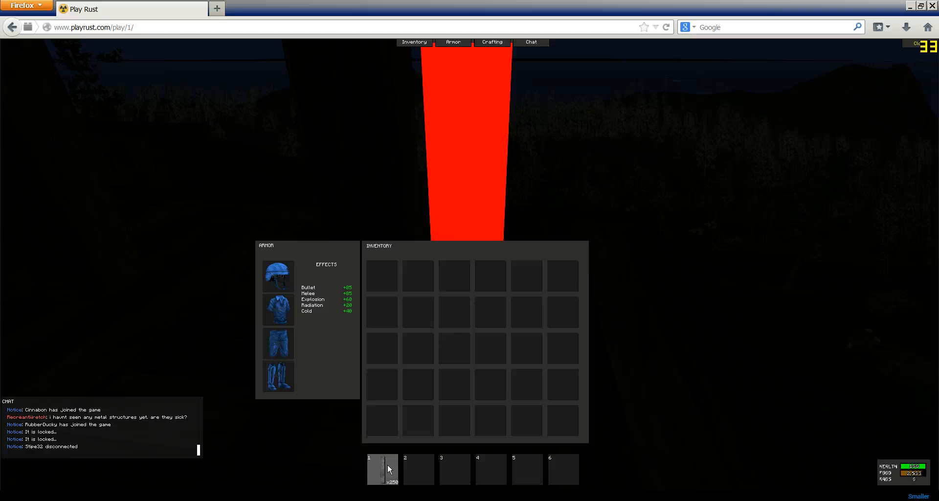